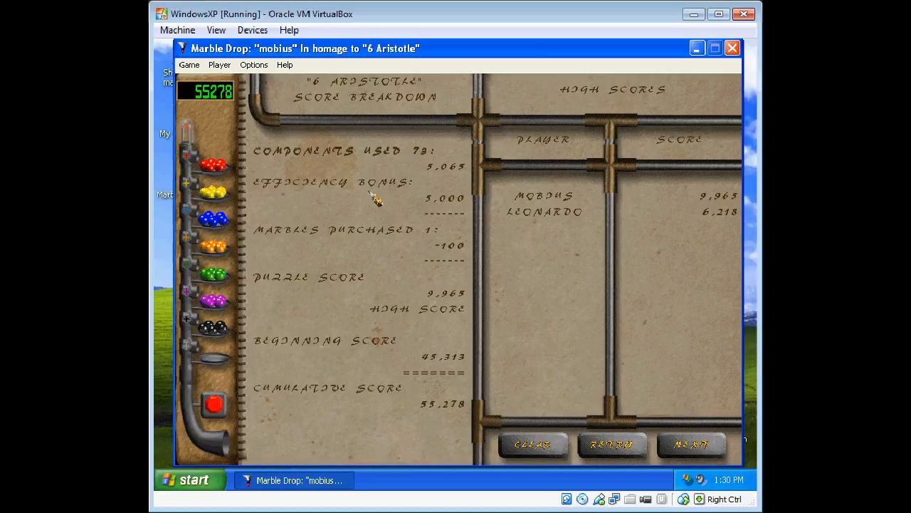
Advance past the level 6 score breakdown to load puzzle 7, Archimedes.
click(690, 444)
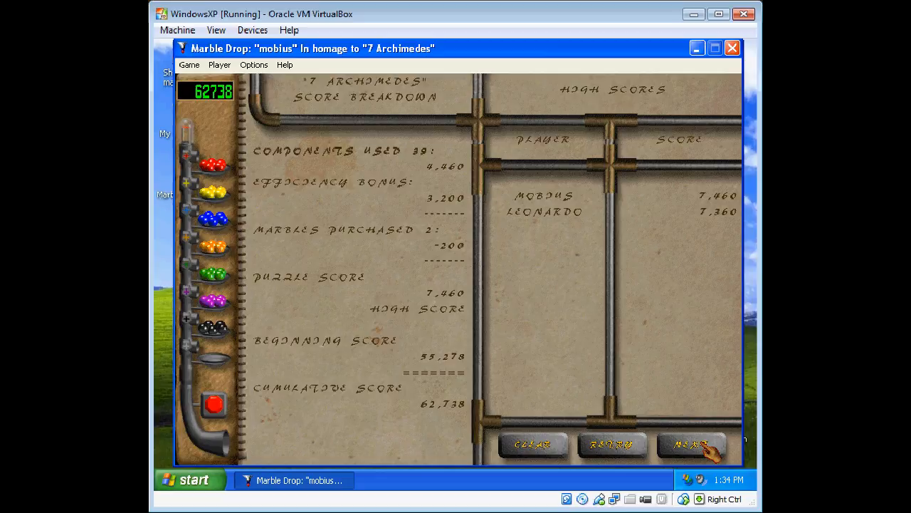
Advance past the level 7 score breakdown to load puzzle 8, Euclid.
click(690, 444)
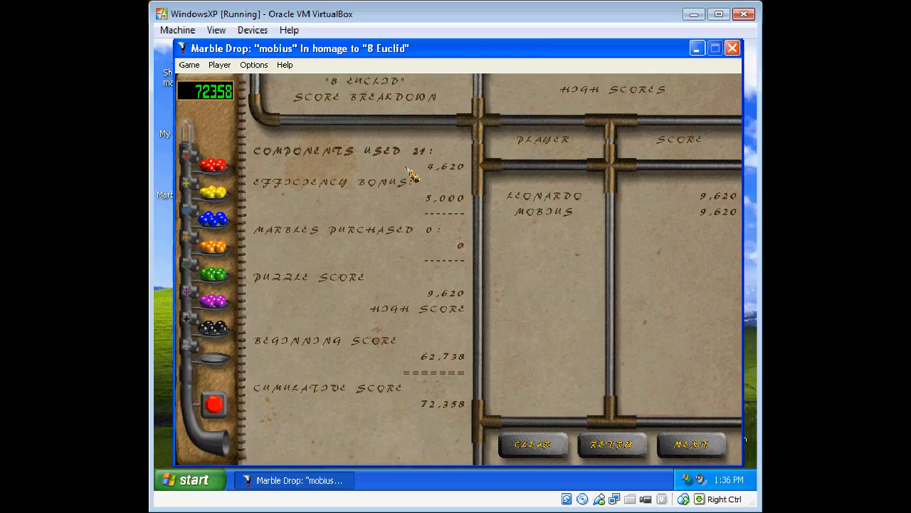
Advance past the level 8 score breakdown to load puzzle 9, Eratosthenes.
click(690, 444)
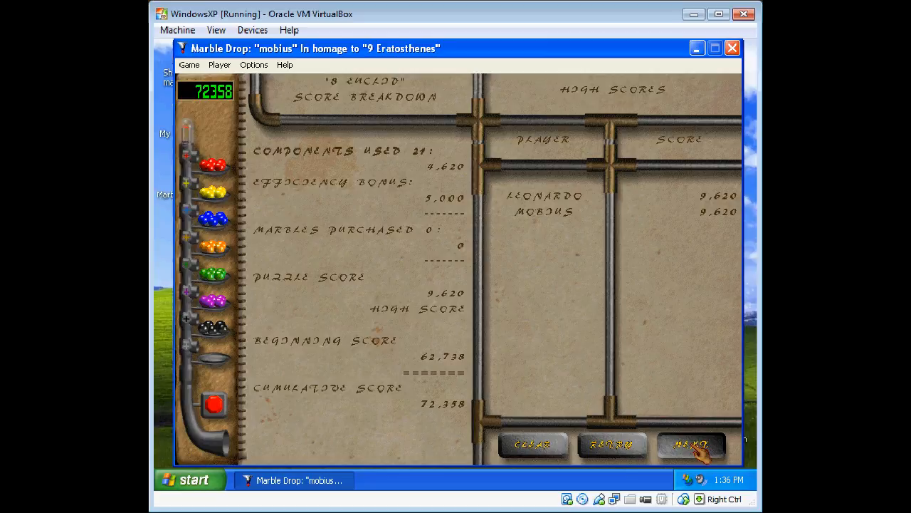
click(693, 444)
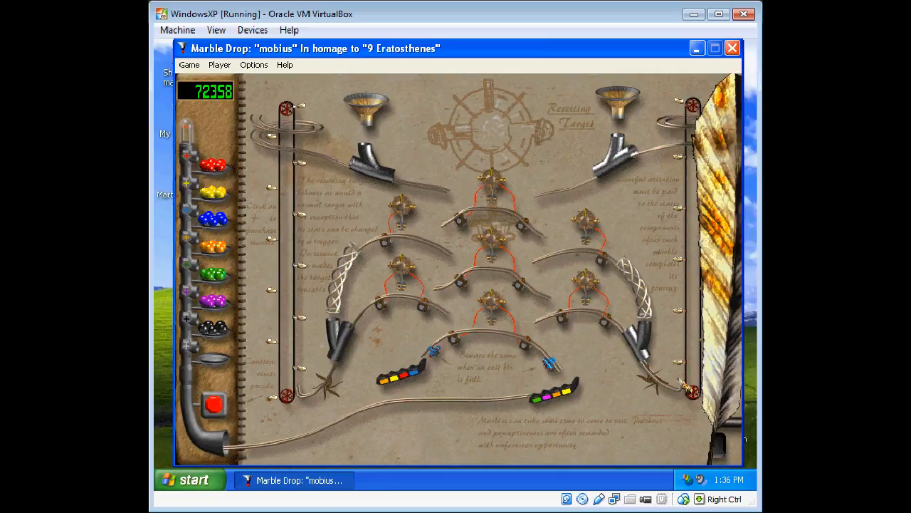